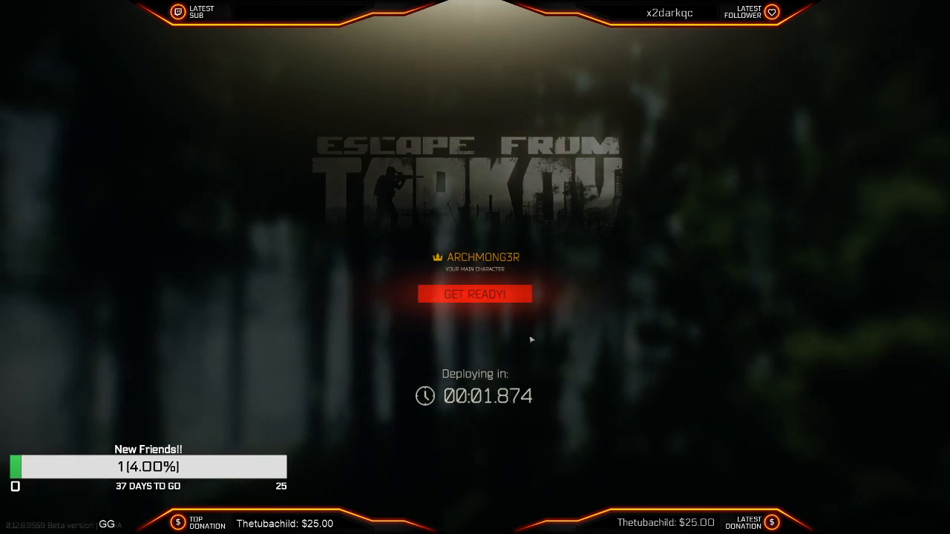
mouse_move(564, 272)
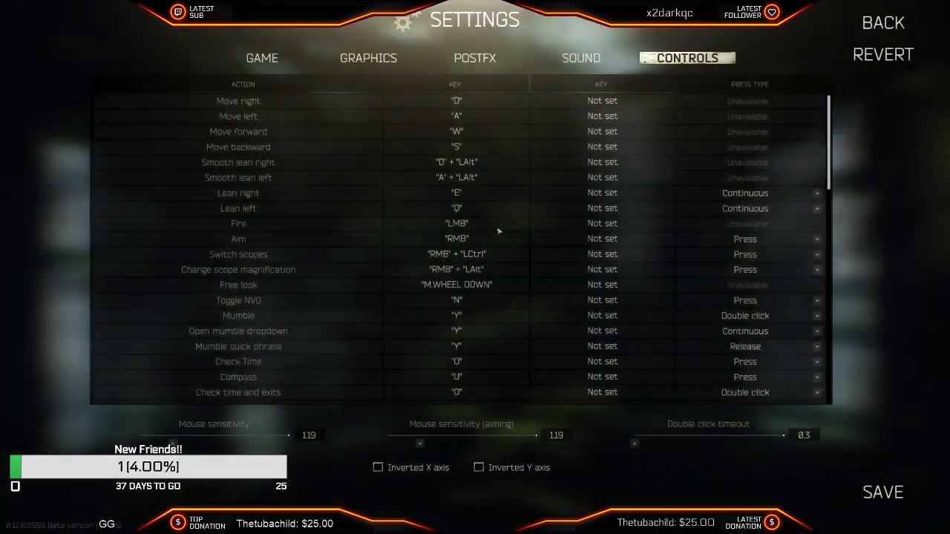
- Enable PostFX in the settings and raise the Brightness slider for the dark building
left_click(367, 58)
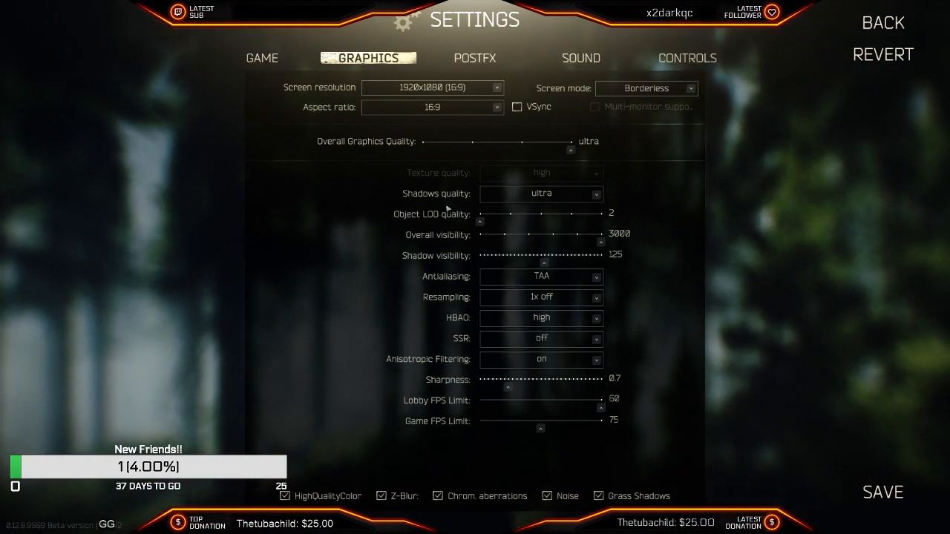
mouse_move(480, 222)
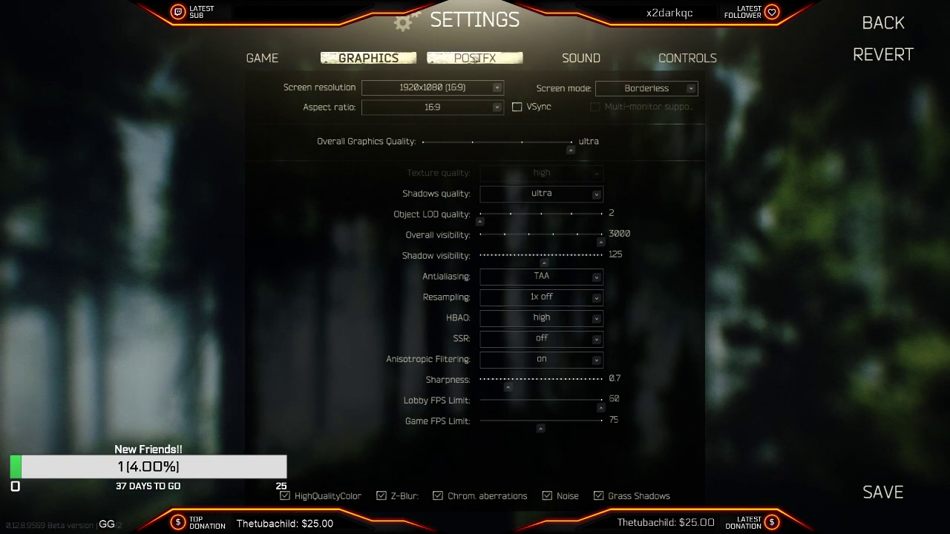
left_click(479, 58)
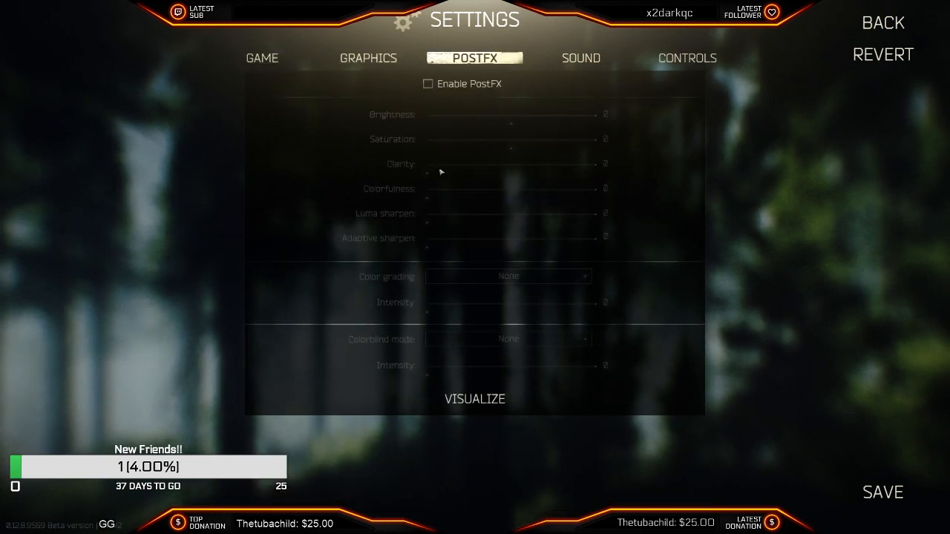
left_click(427, 84)
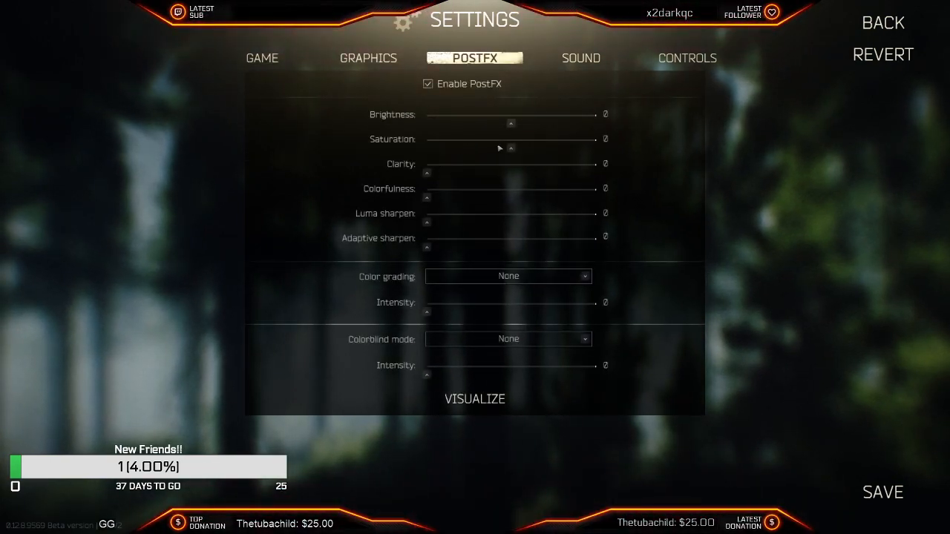
left_click_drag(511, 124, 600, 124)
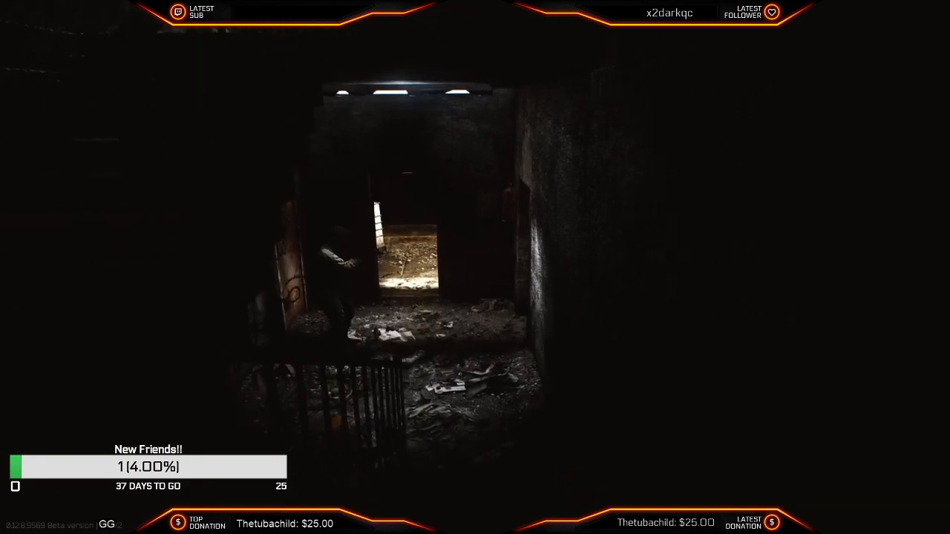
mouse_move(475, 267)
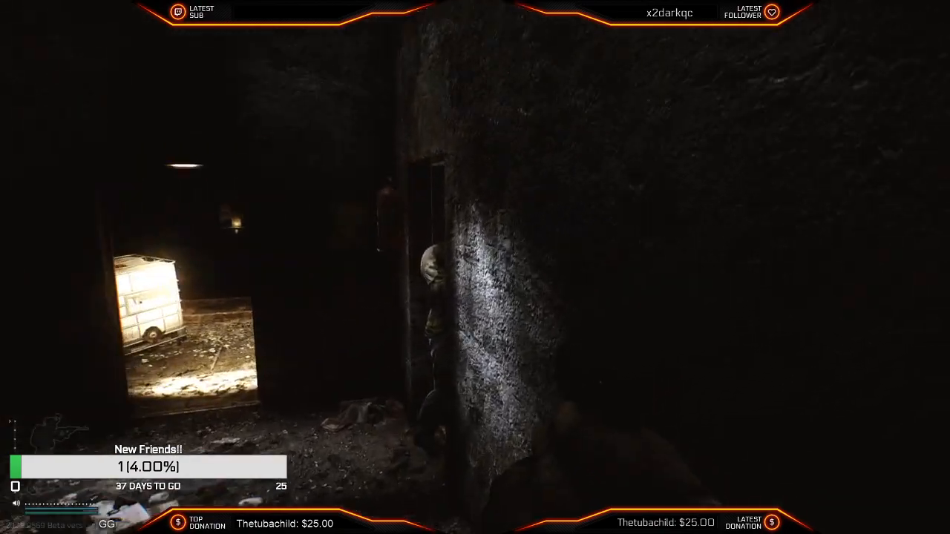